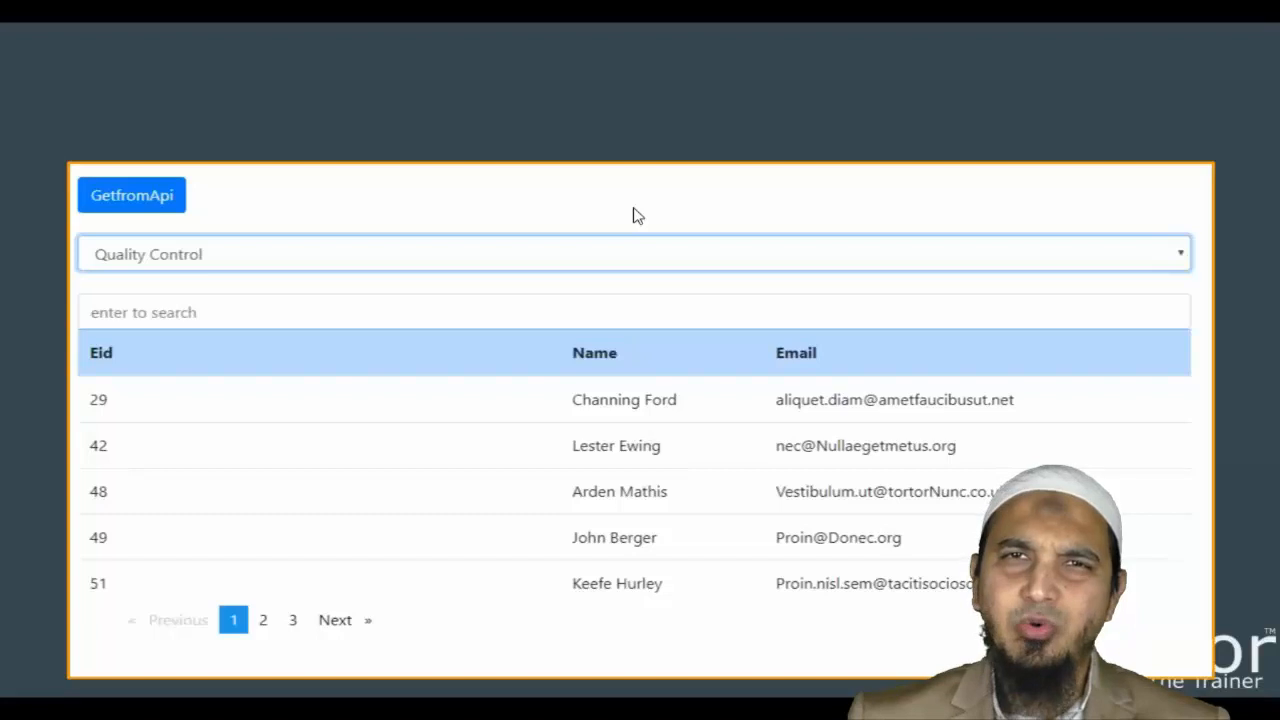
pyautogui.moveTo(164, 206)
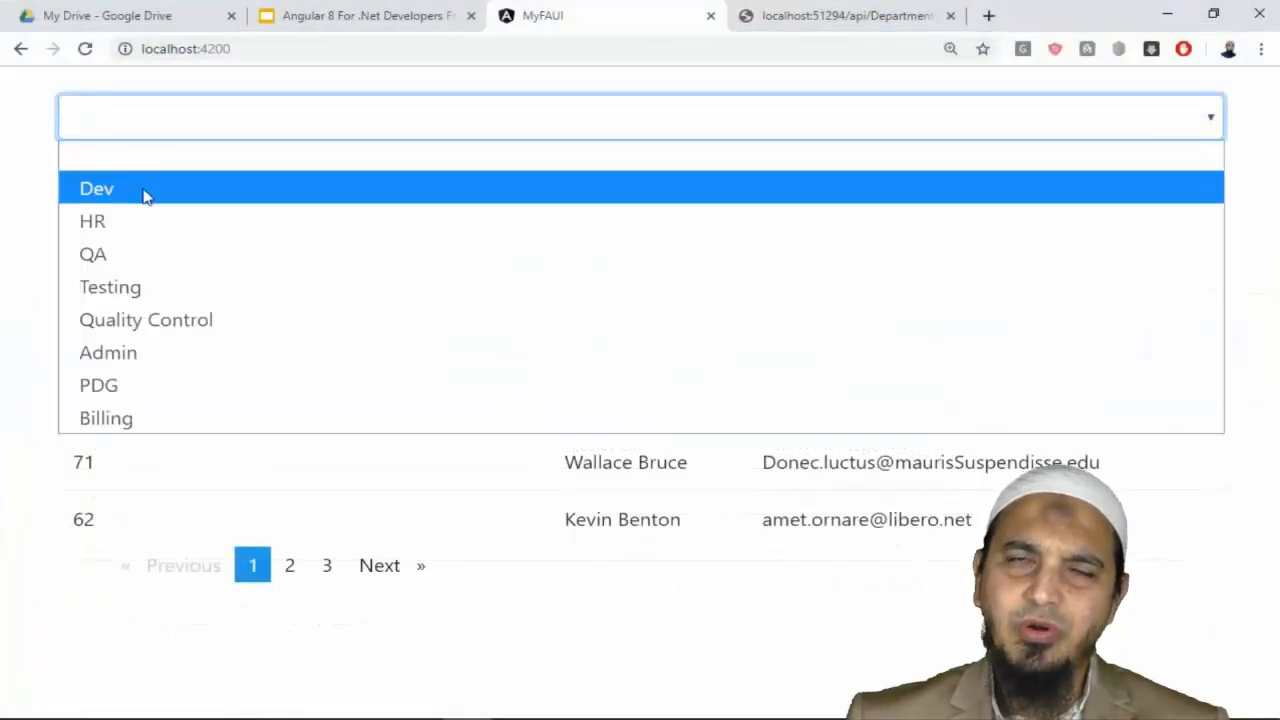
# - Filter the employee table to Dev, then HR, then PDG department employees
pyautogui.click(96, 188)
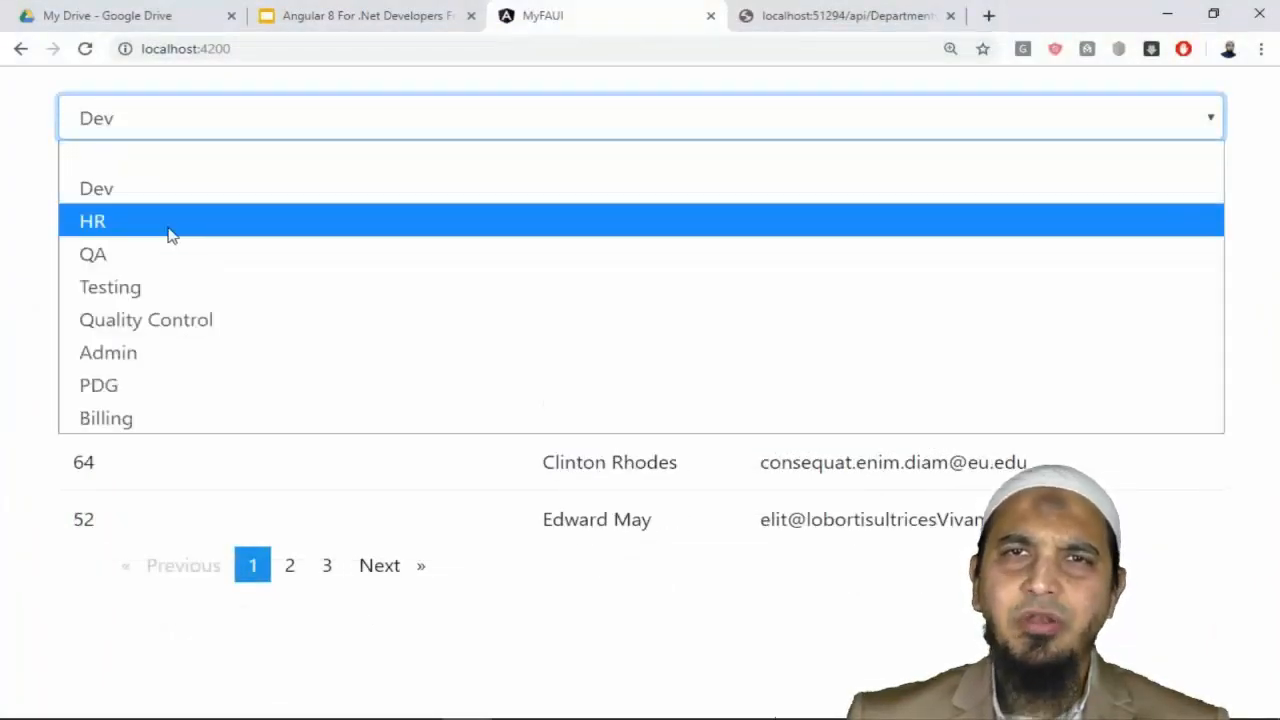
pyautogui.click(92, 254)
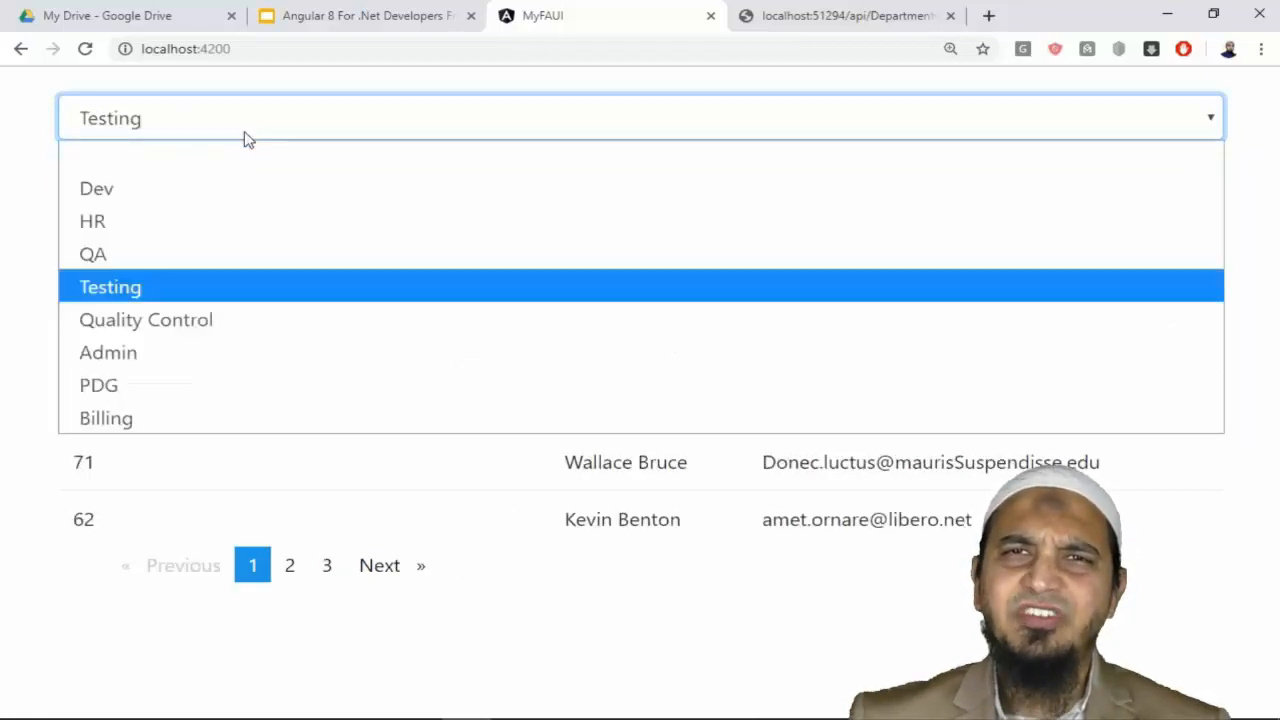
pyautogui.click(100, 384)
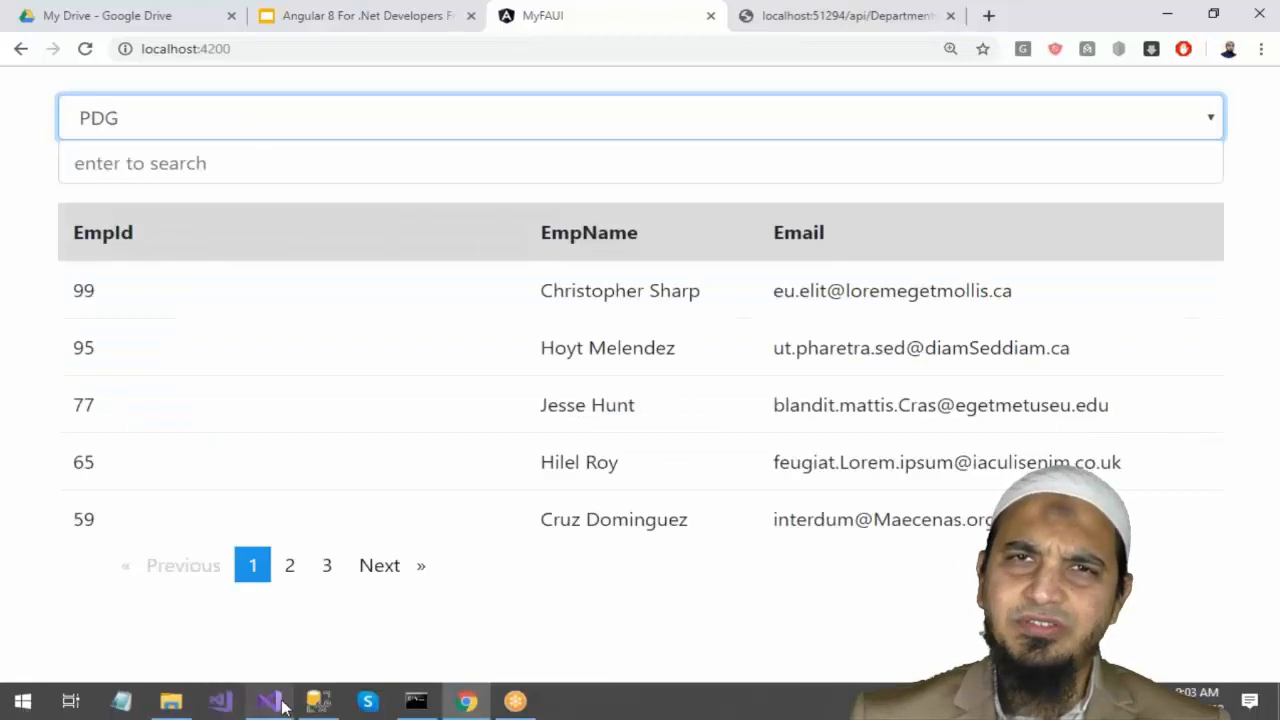
# - Bring up the ShortStory solution with its four projects in Visual Studio
pyautogui.click(270, 702)
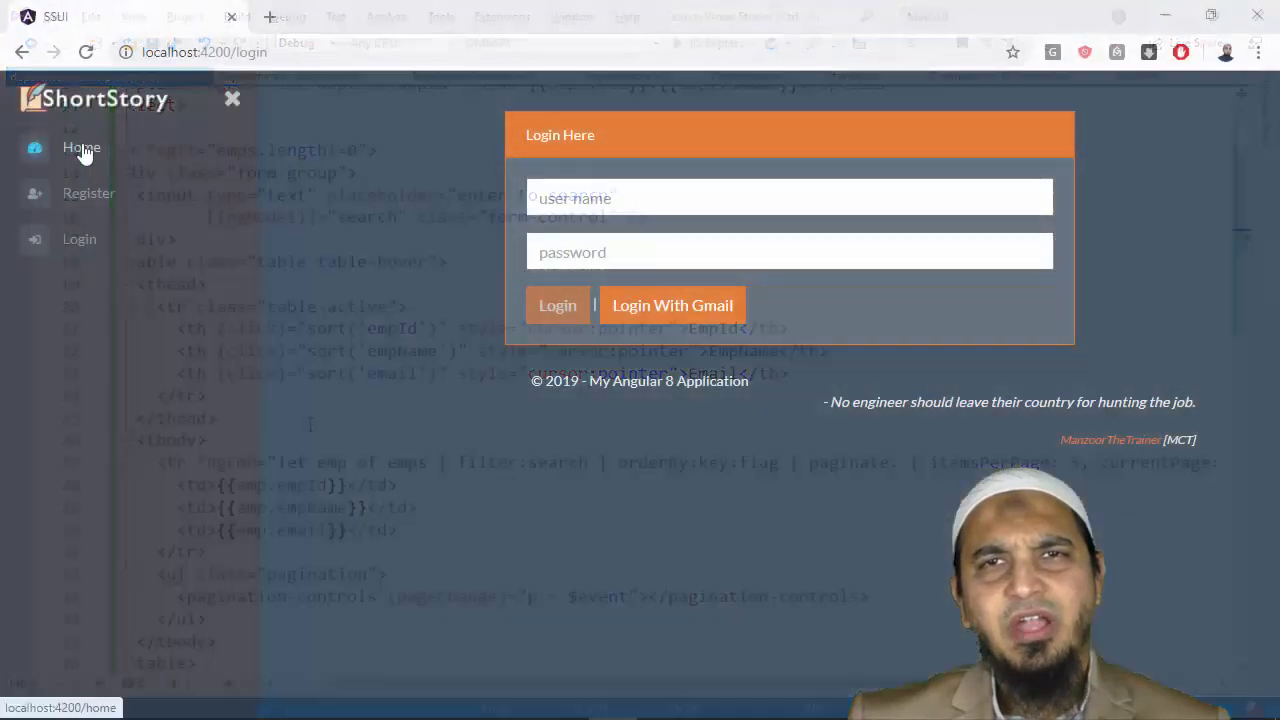
pyautogui.click(80, 148)
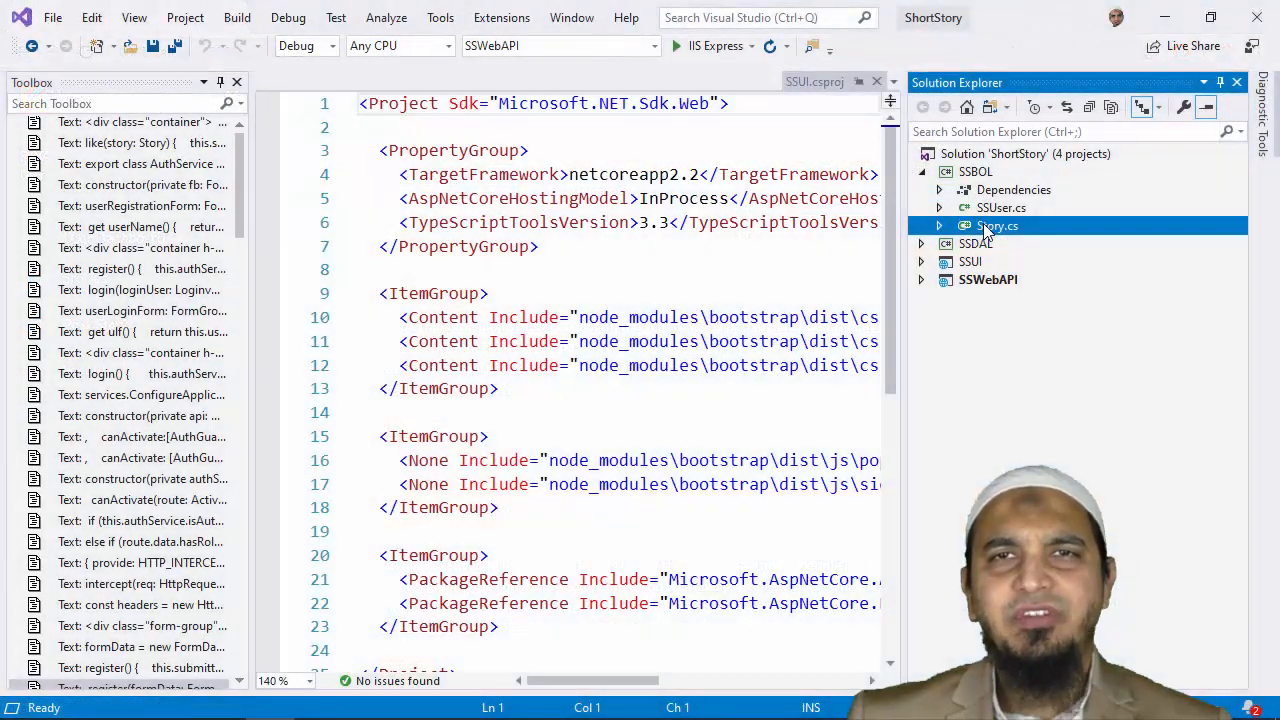
# - View the Story and SSUser model classes in SSBOL and reveal the SSDAL project contents
pyautogui.doubleClick(996, 224)
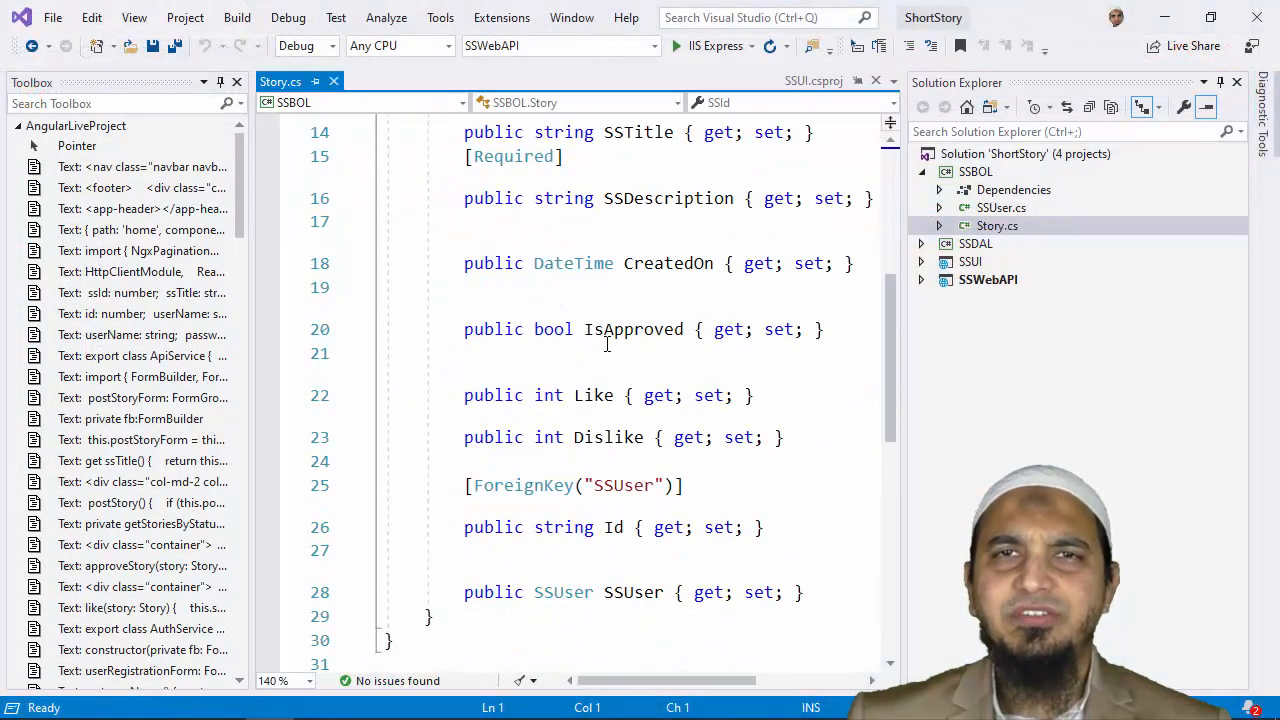
pyautogui.click(996, 224)
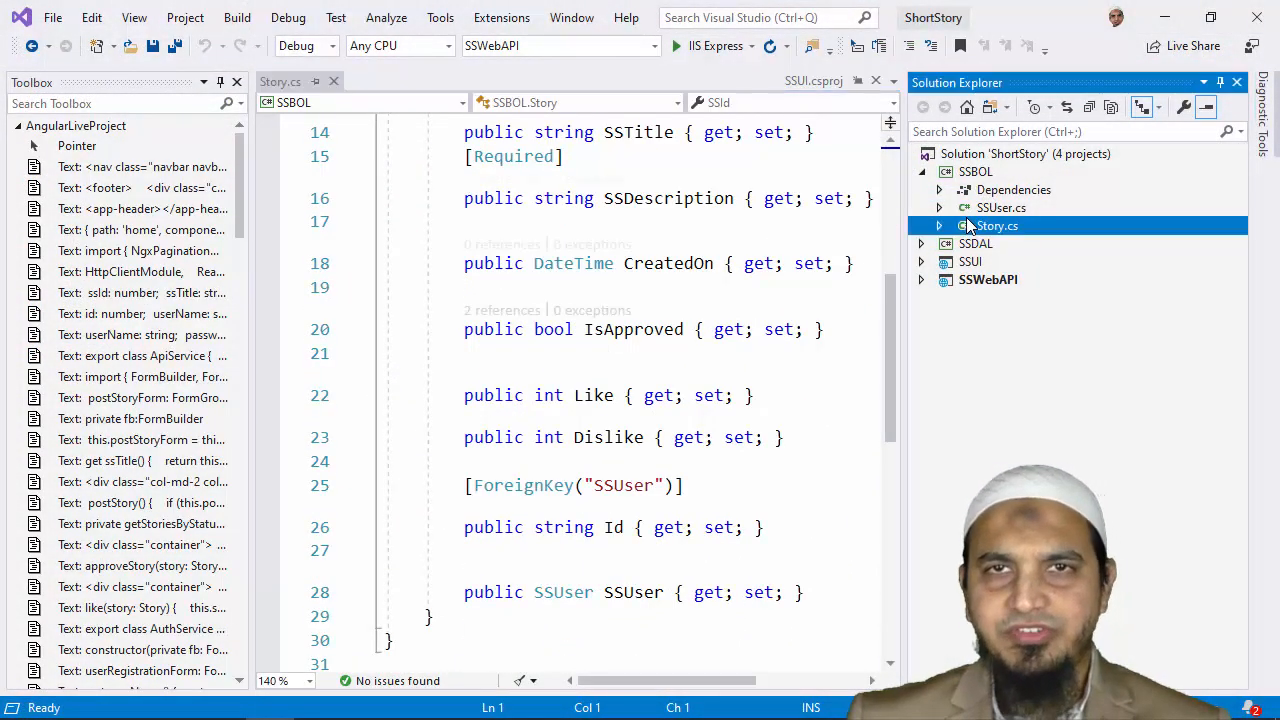
pyautogui.doubleClick(1000, 206)
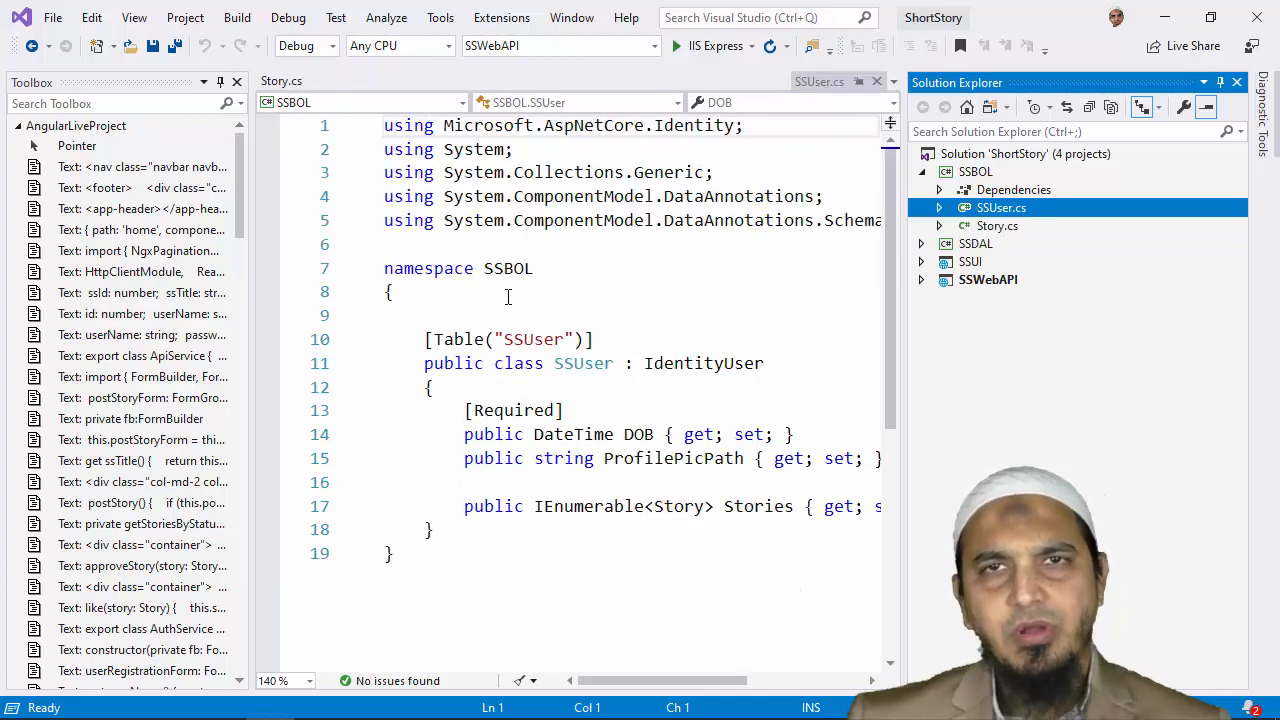
pyautogui.scroll(-3)
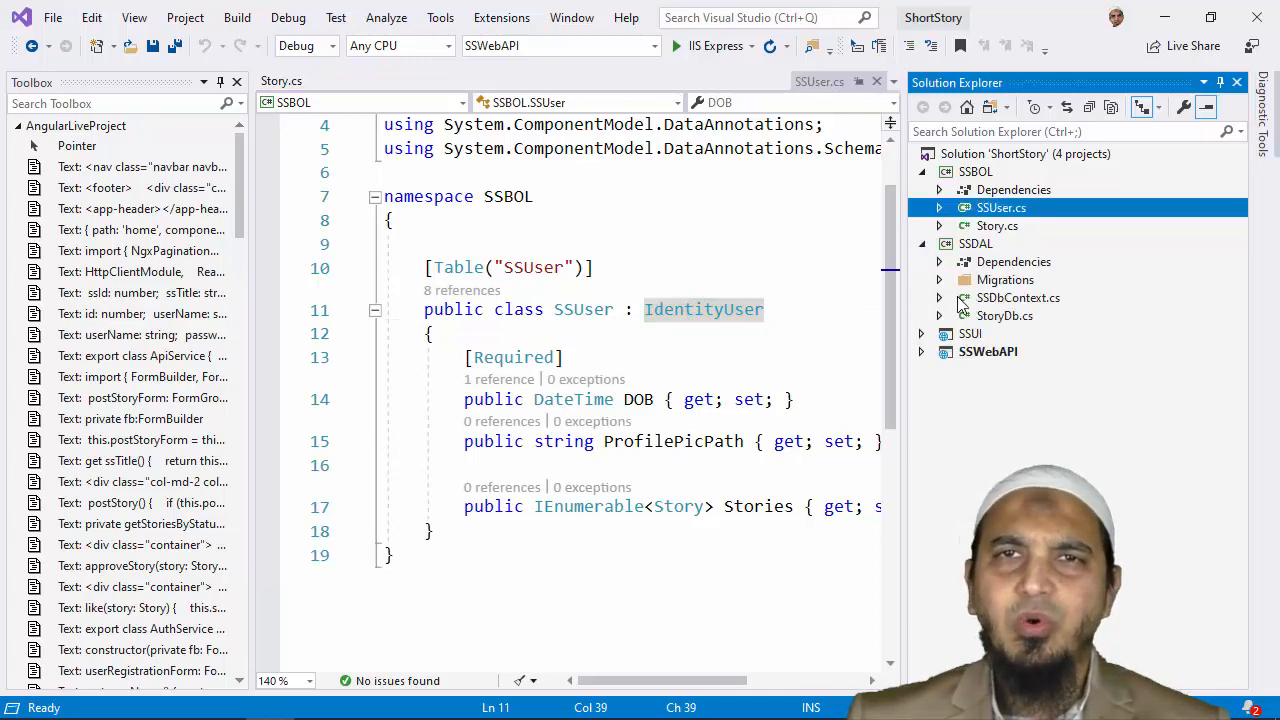
pyautogui.moveTo(1008, 316)
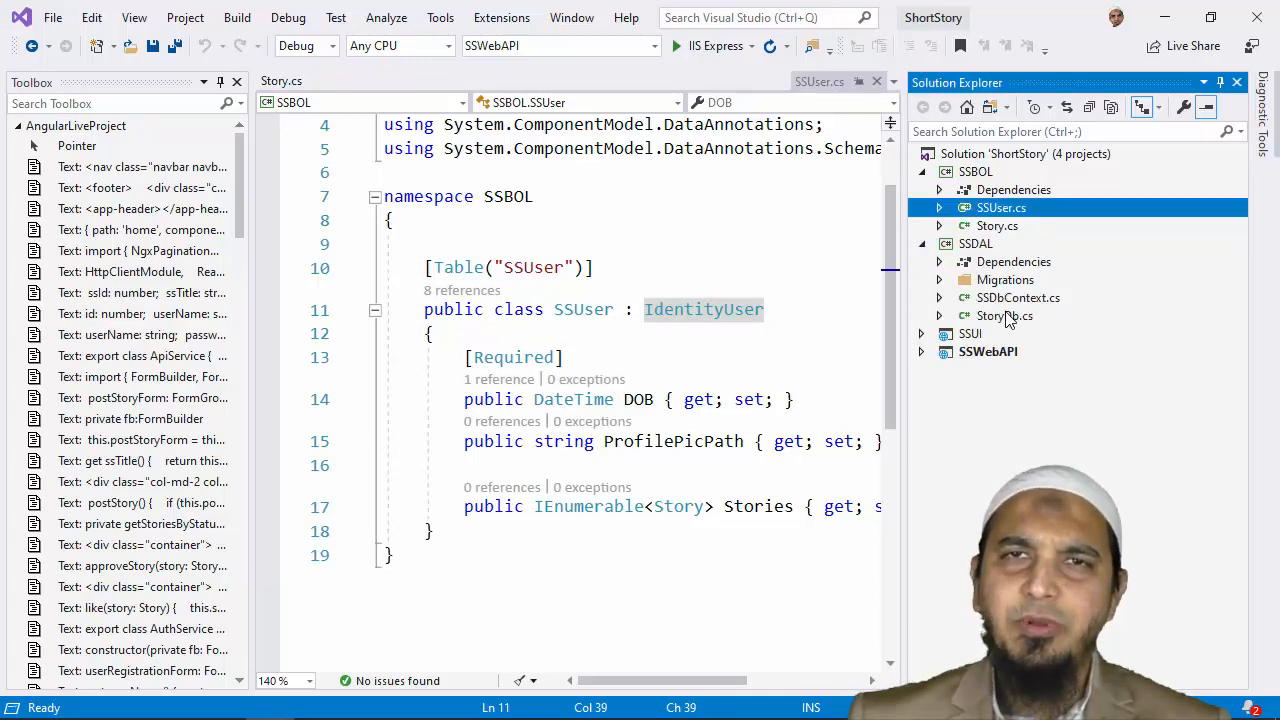
# - Review StoryDb.cs and the Stories and Account controllers with their authentication setup
pyautogui.doubleClick(1004, 316)
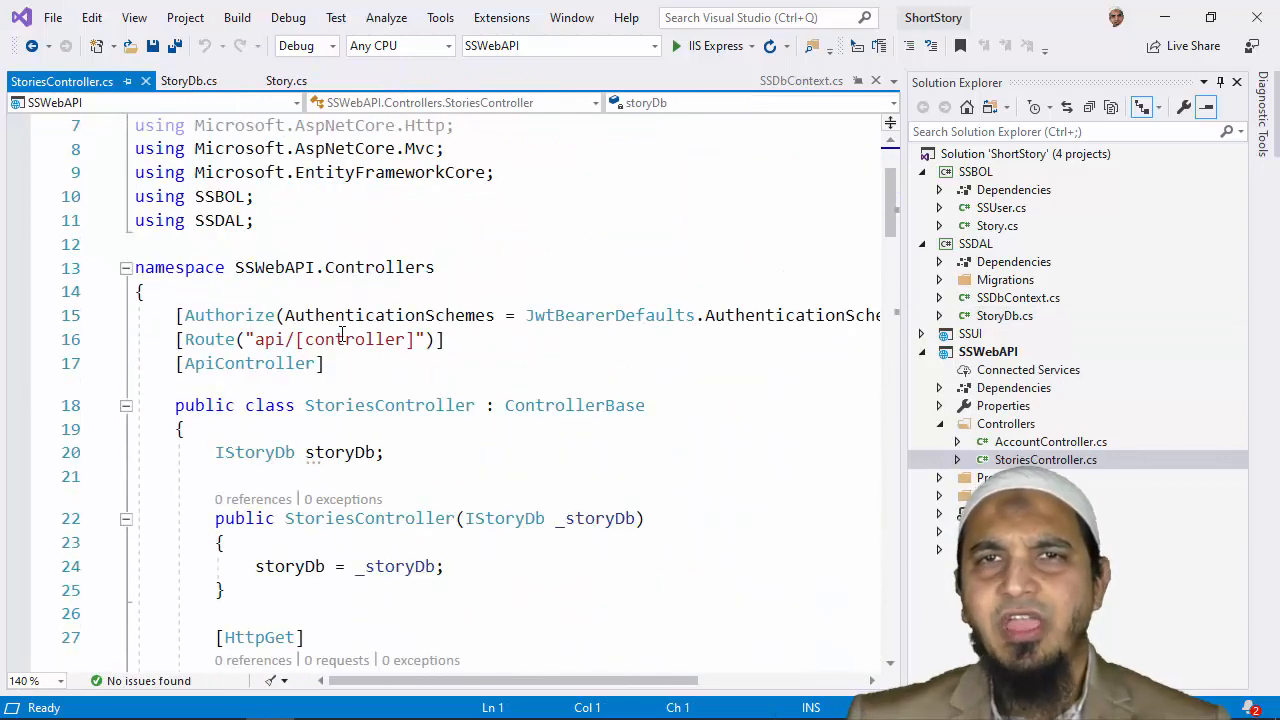
pyautogui.click(1050, 442)
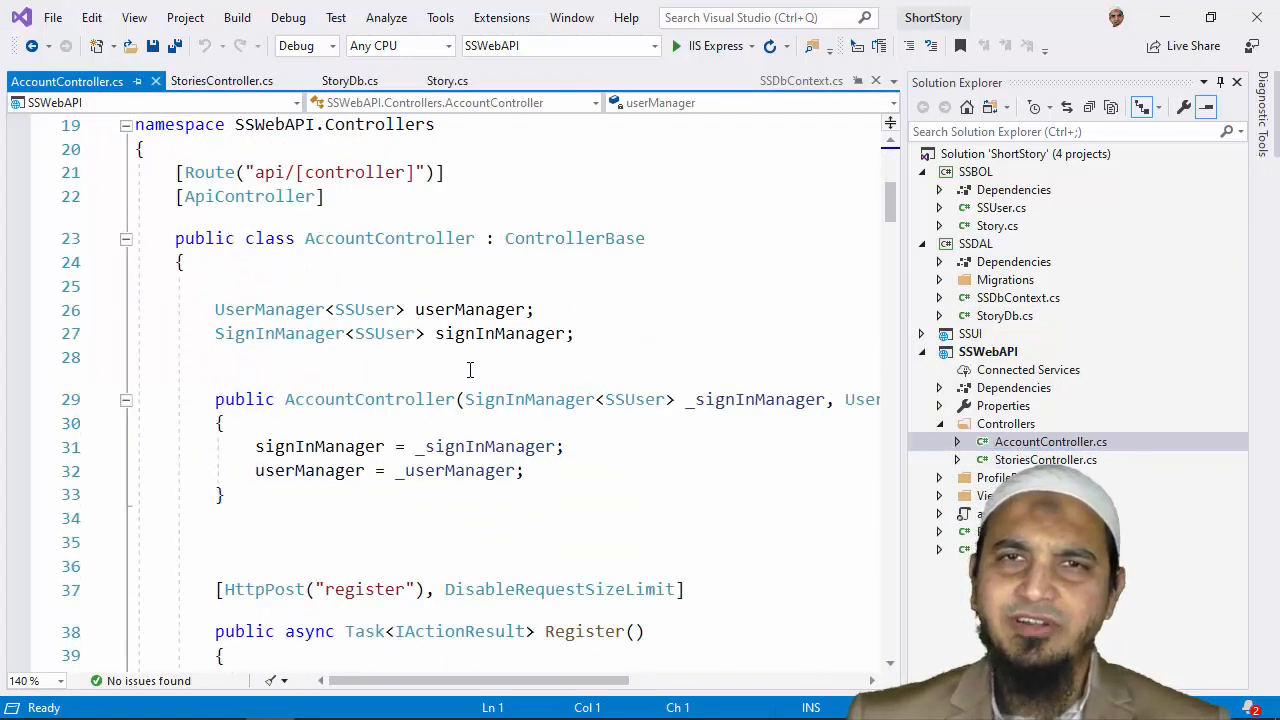
pyautogui.scroll(-3)
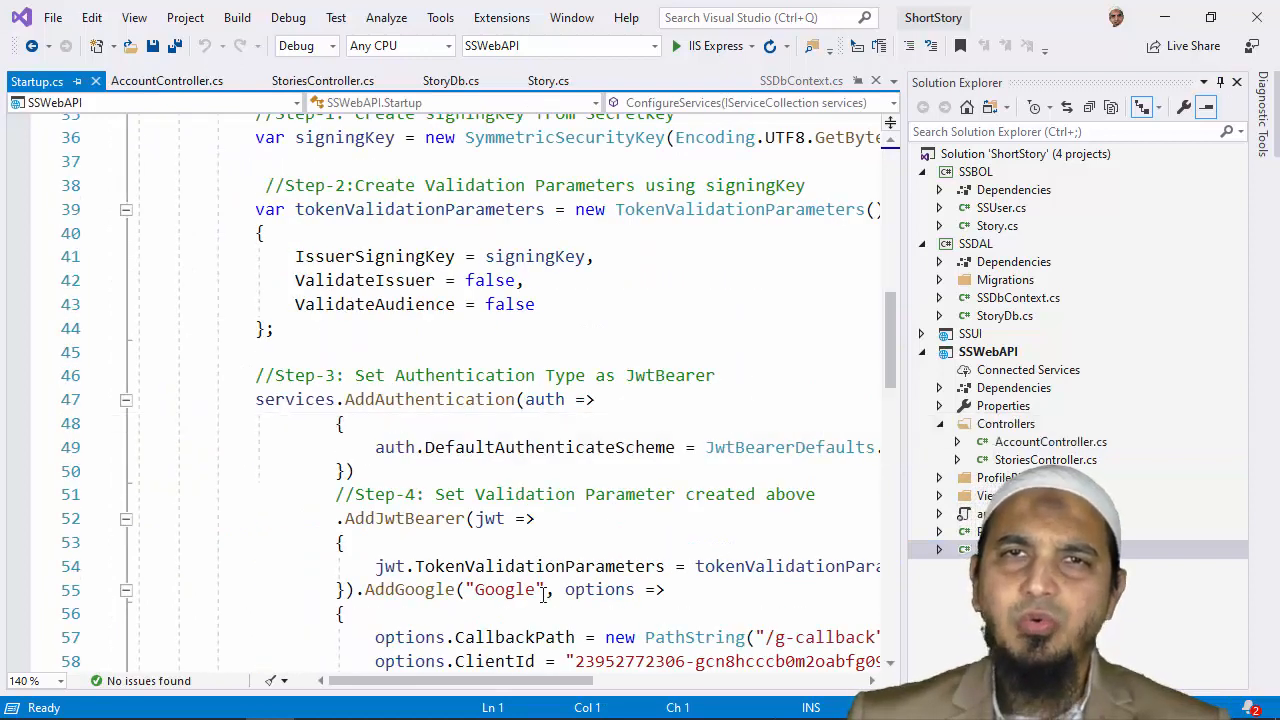
pyautogui.hscroll(3)
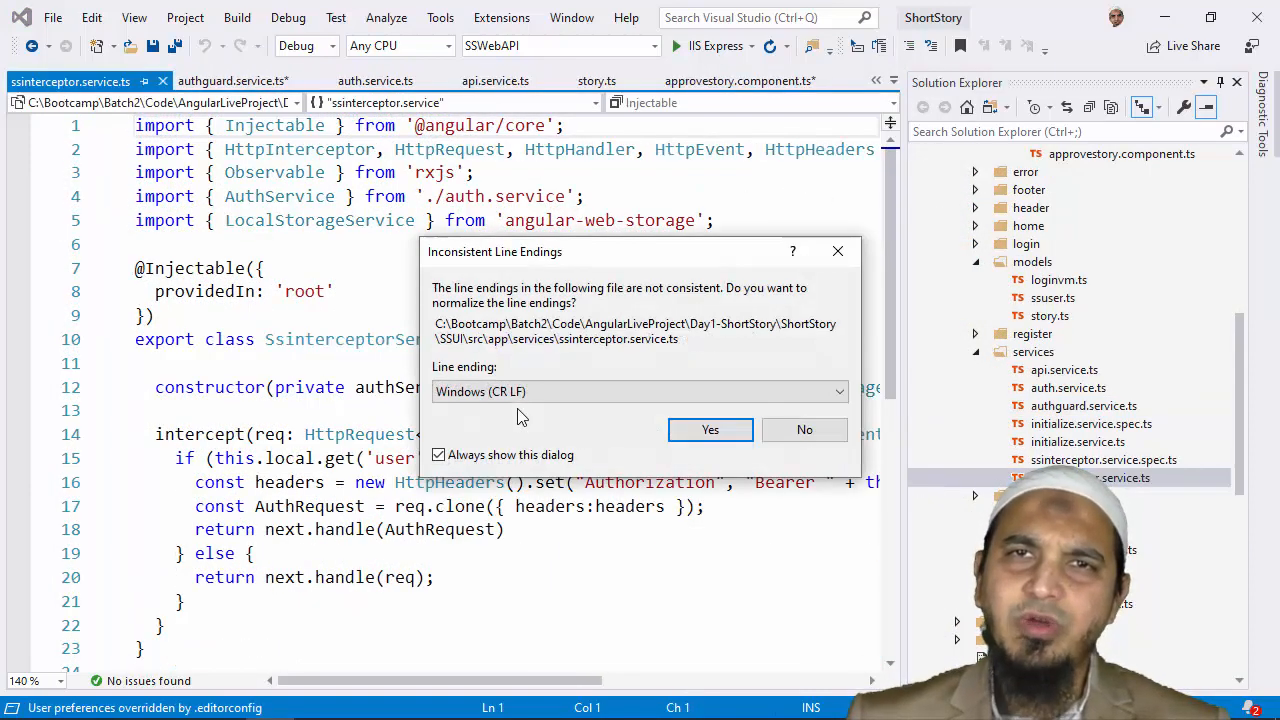
# - Dismiss the Inconsistent Line Endings prompt and review the ssinterceptor Angular service
pyautogui.click(710, 428)
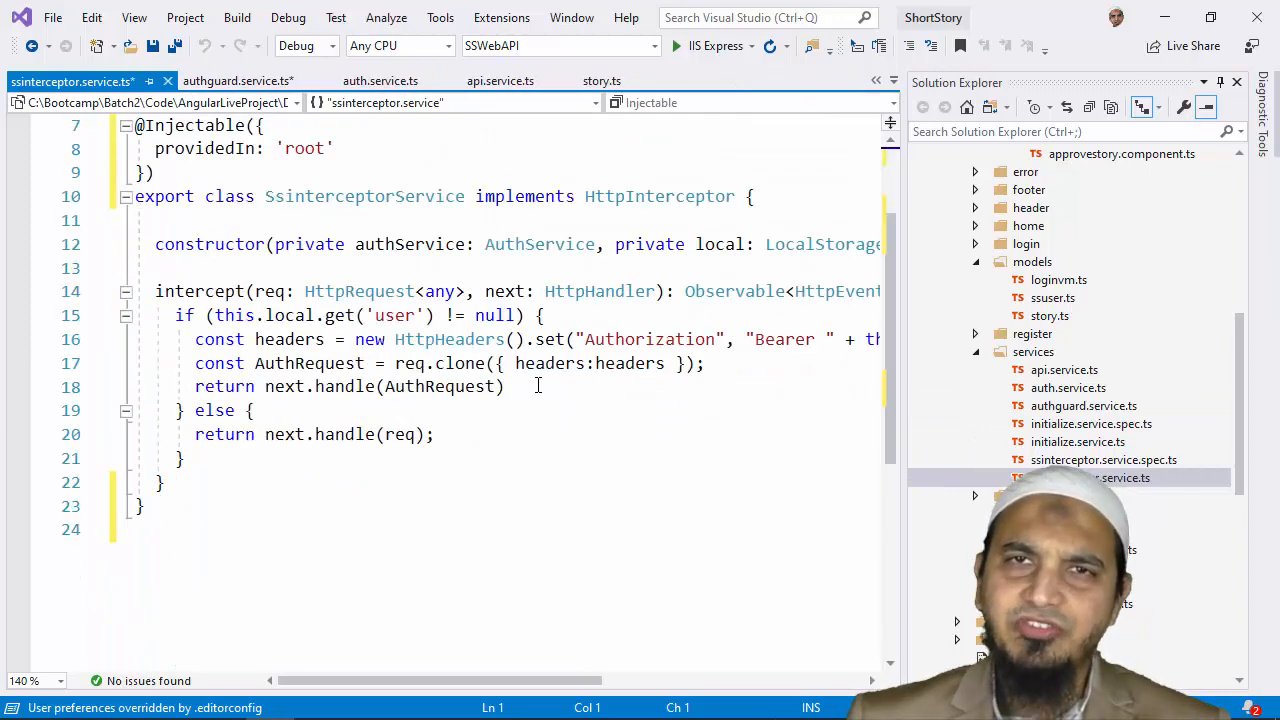
pyautogui.scroll(-3)
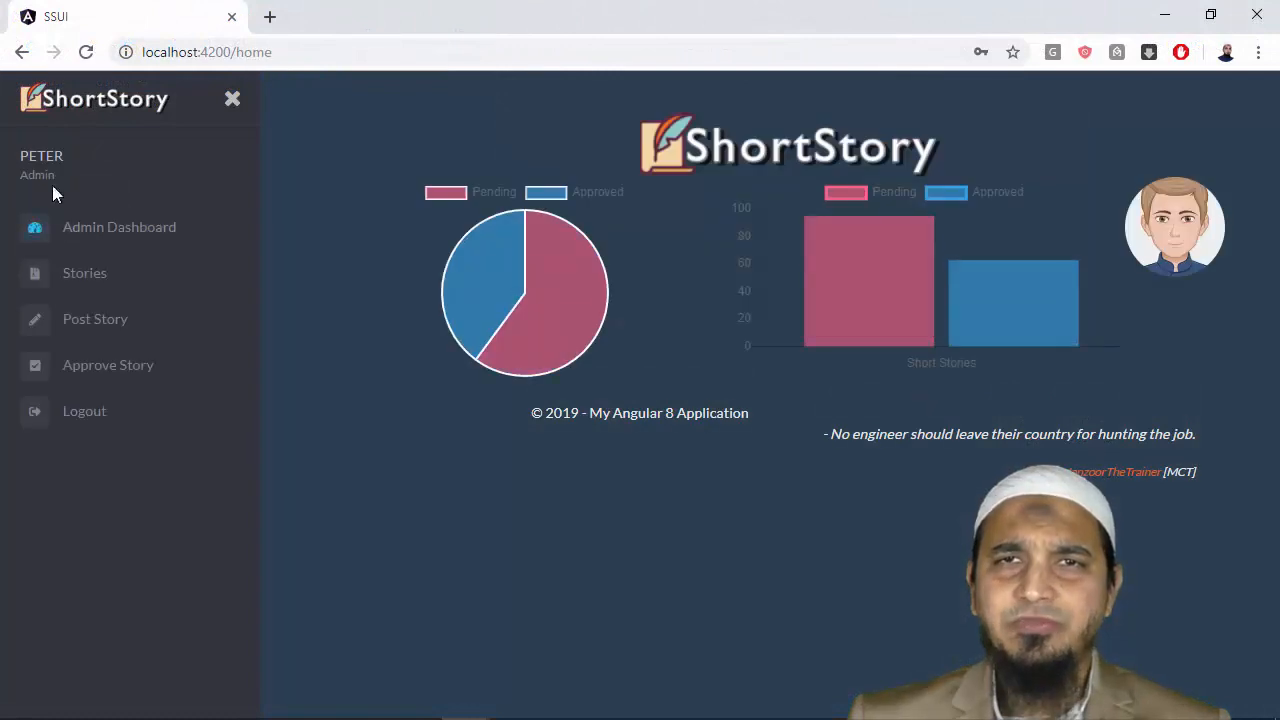
# - Search the stories list for 'New' down to one story, then log out of the admin account
pyautogui.click(108, 364)
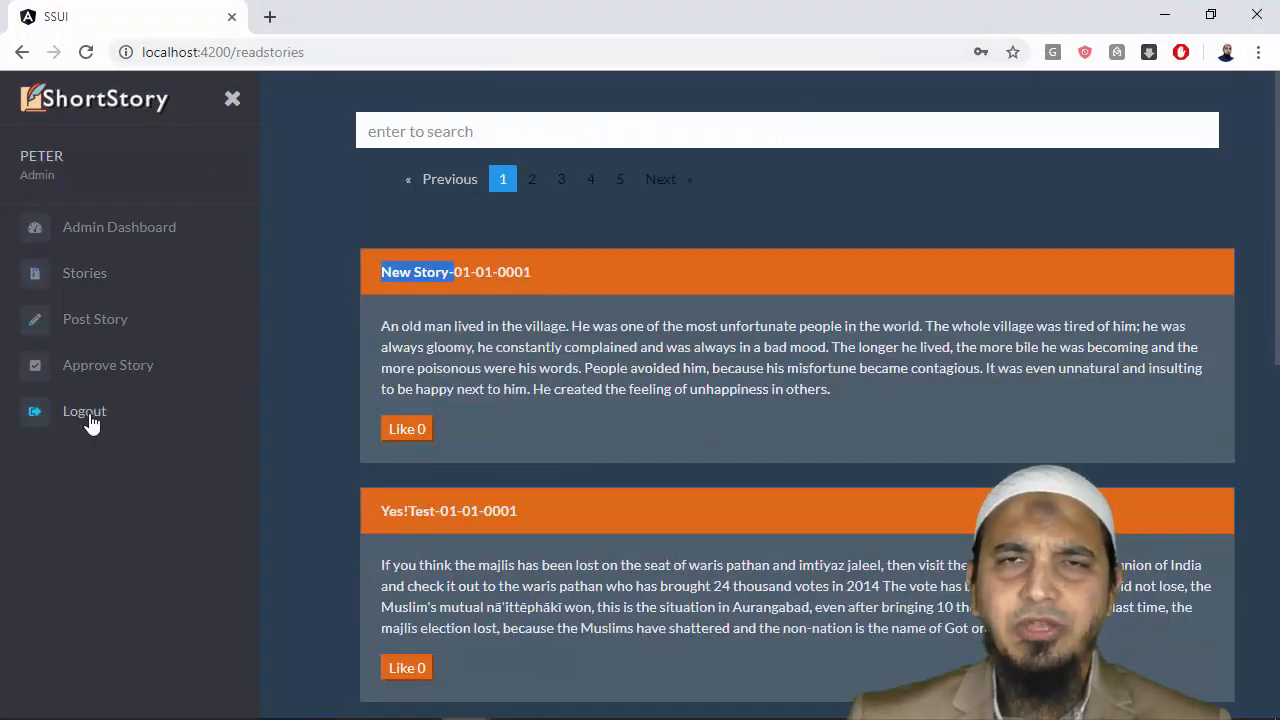
pyautogui.write('New')
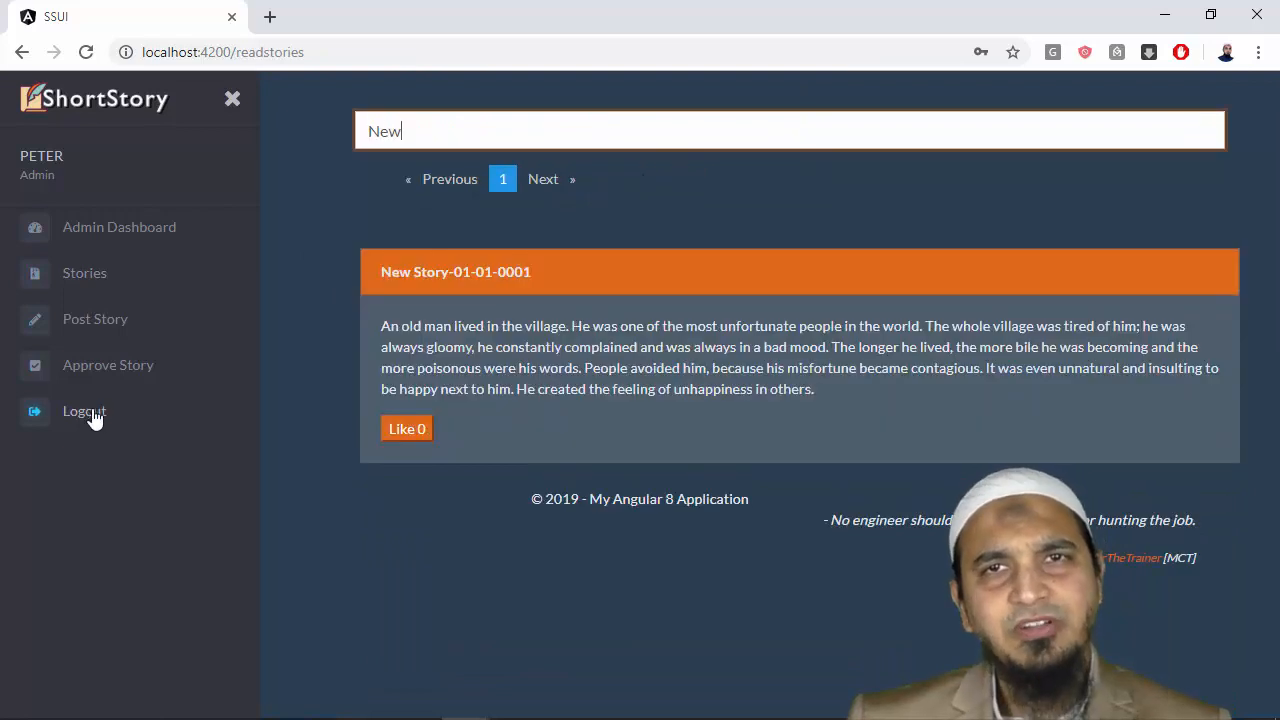
pyautogui.click(84, 412)
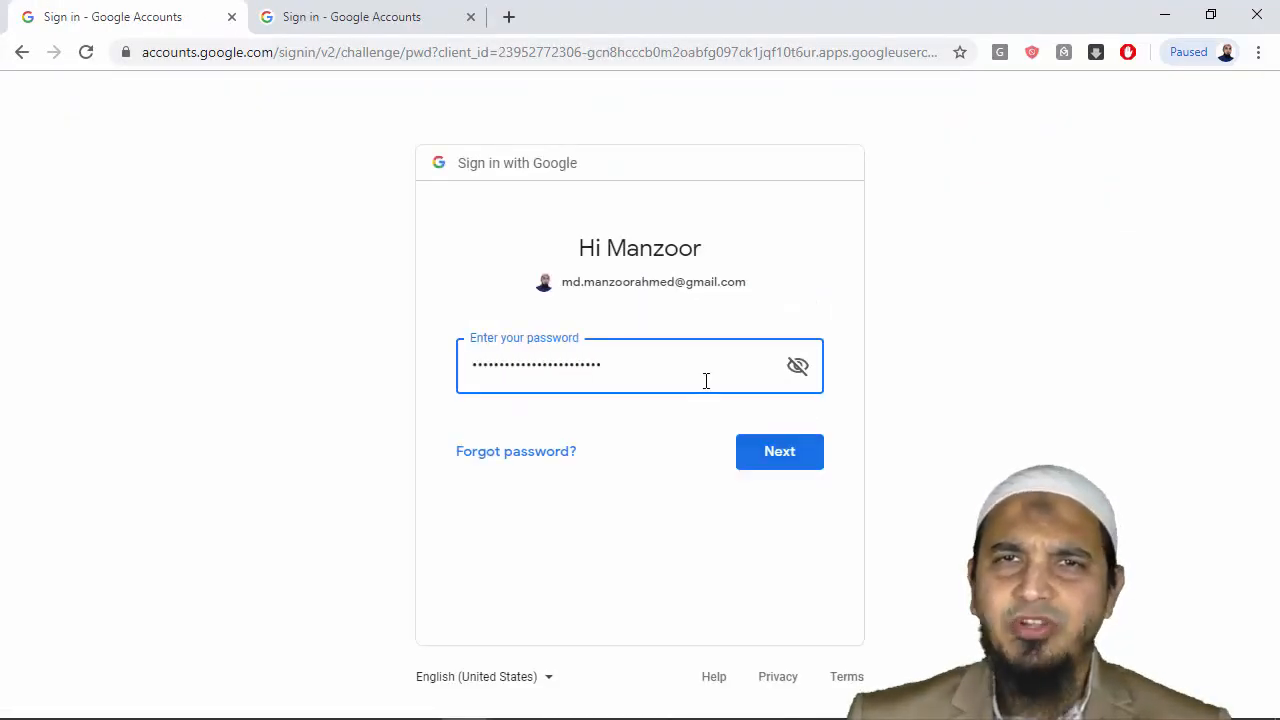
# - Complete the Google sign-in and bring up the empty Post A Story form as a regular user
pyautogui.click(780, 452)
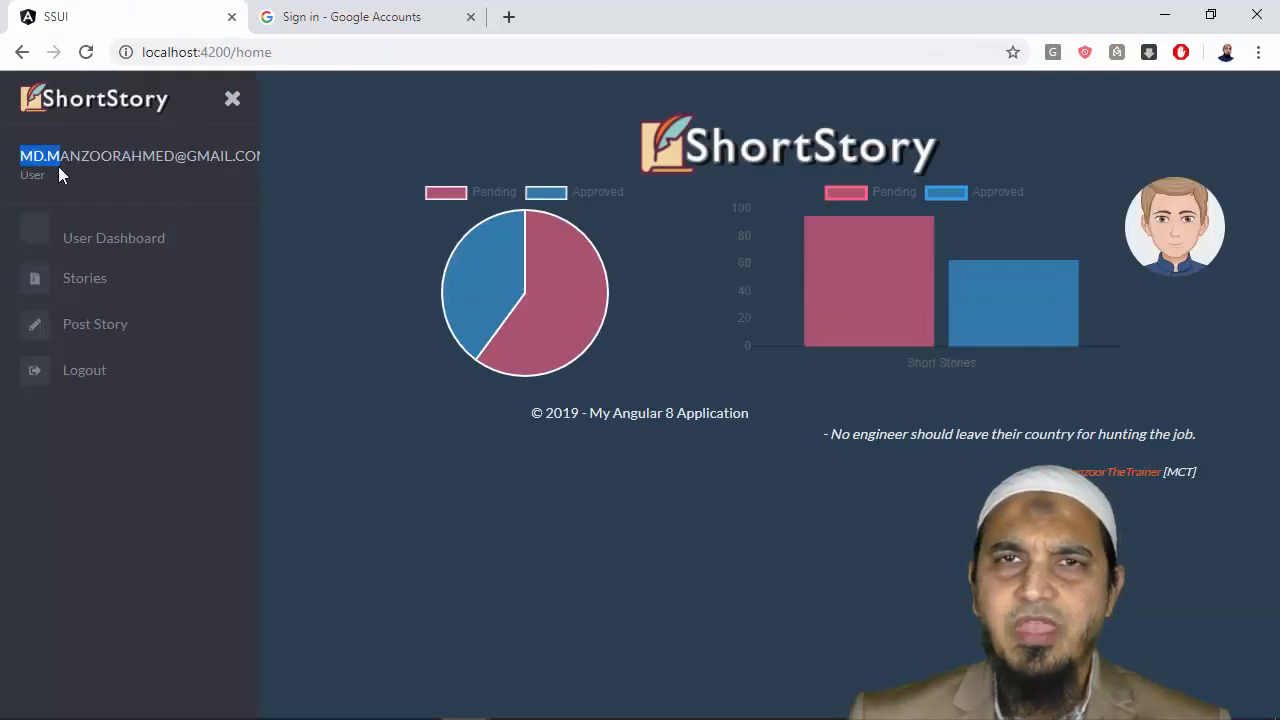
pyautogui.click(96, 324)
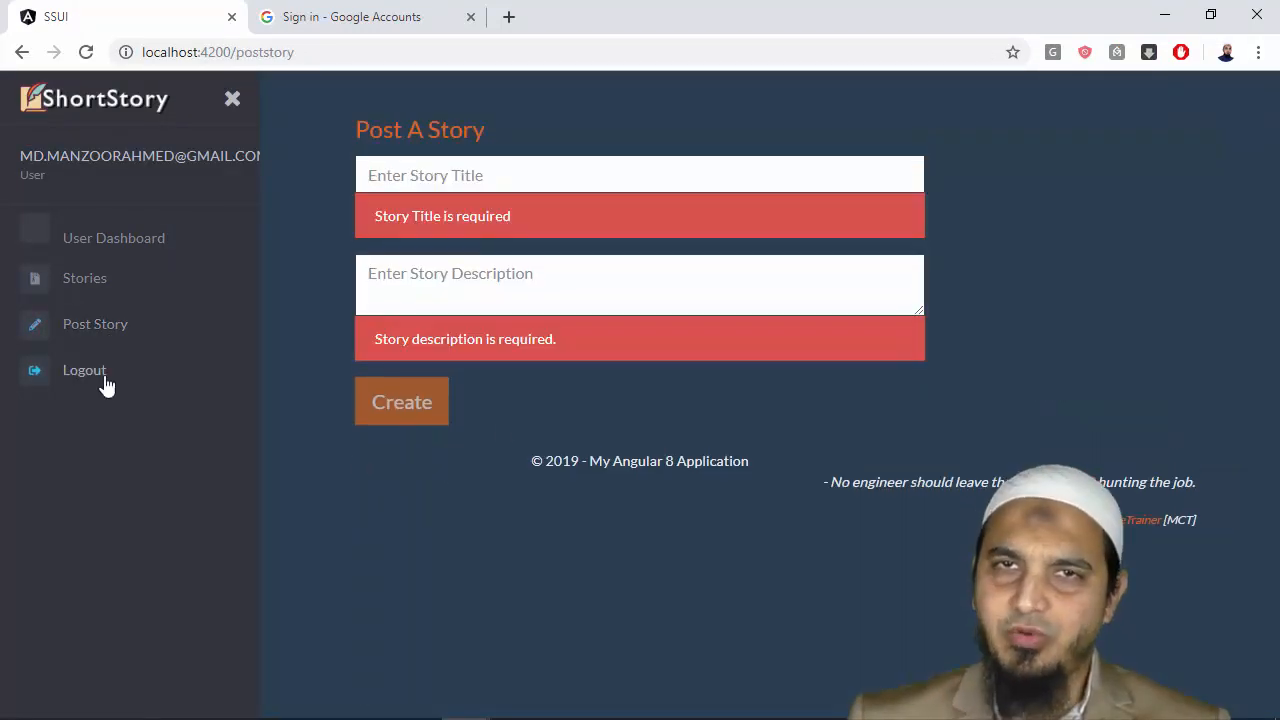